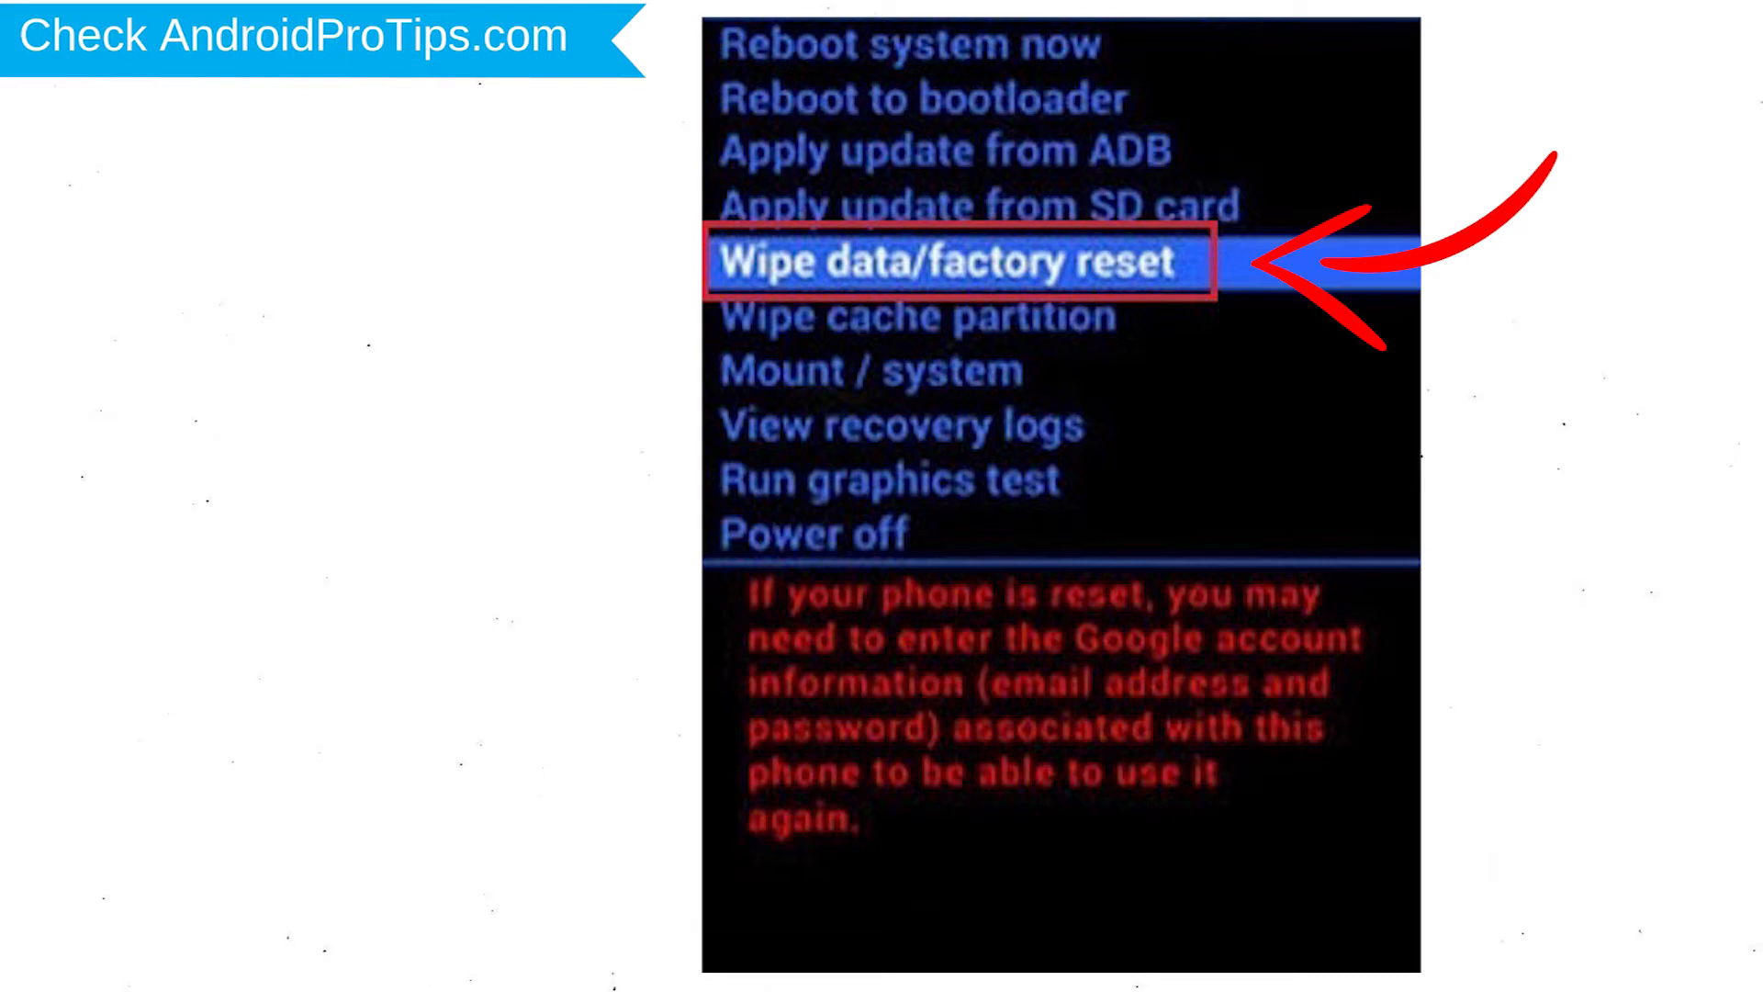
- Select 'Wipe data/factory reset' in the Android recovery menu
{"action": "left_click", "coordinate": [947, 265]}
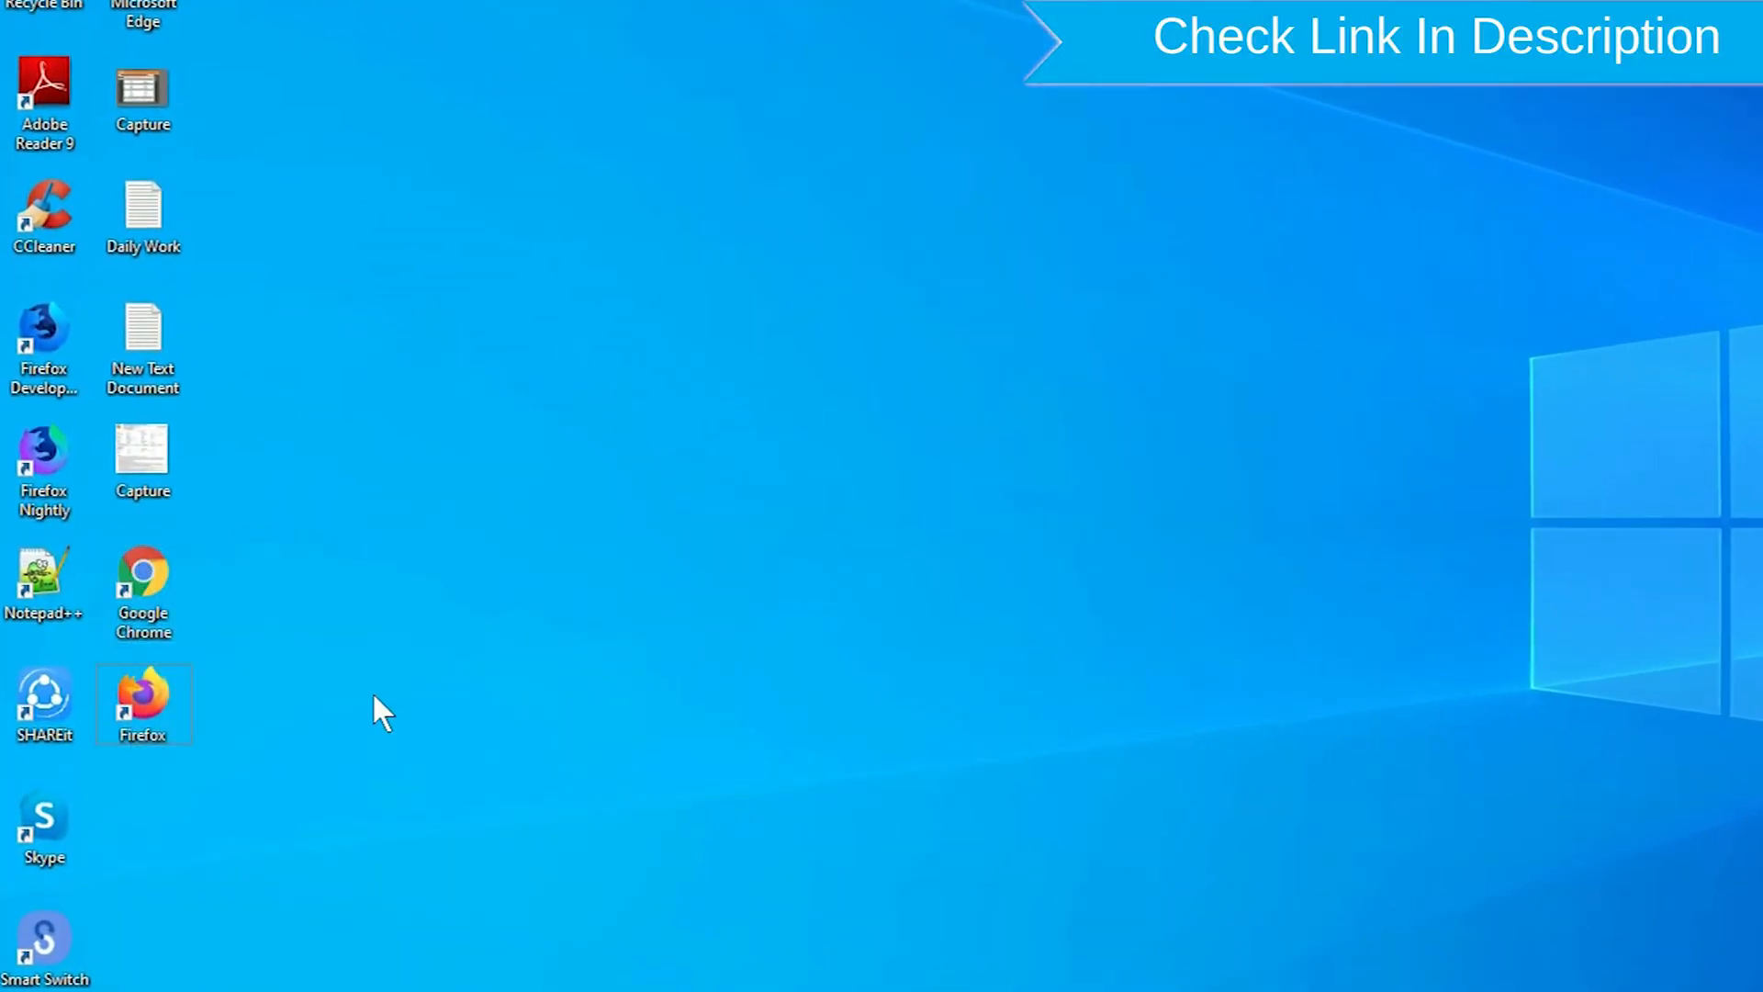
- Open the 'Find My Device - Google' result from the Google search
{"action": "right_click", "coordinate": [143, 697]}
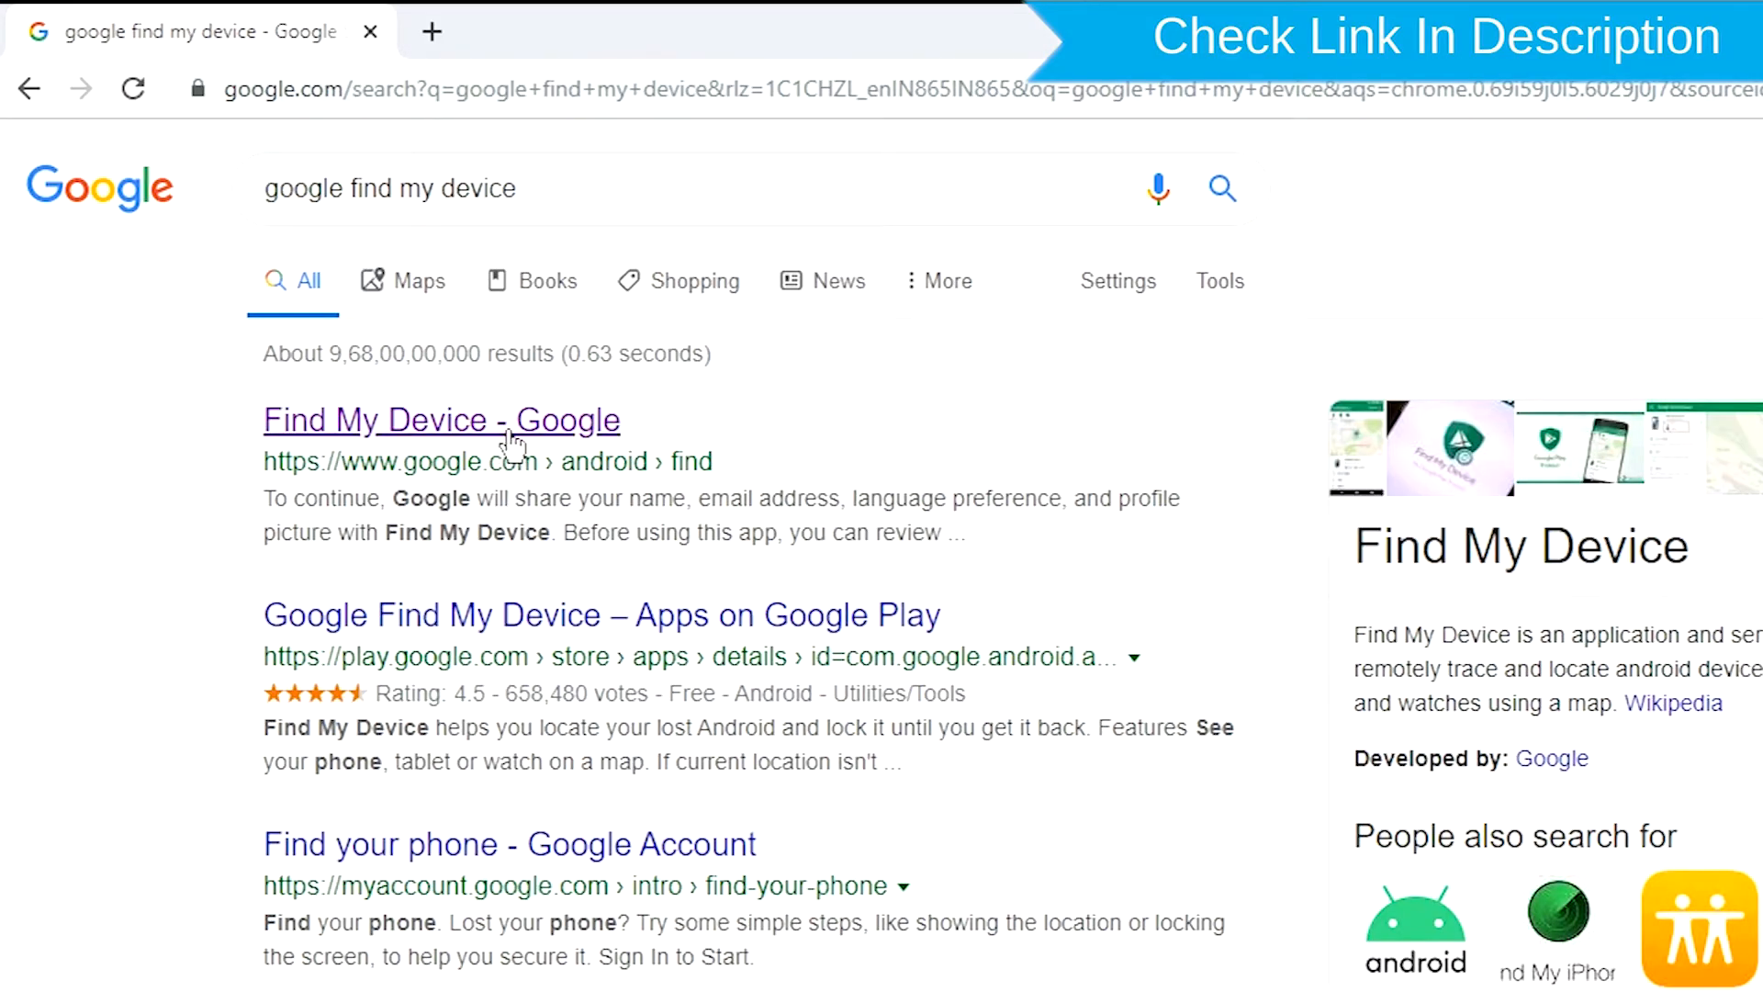
{"action": "left_click", "coordinate": [441, 420]}
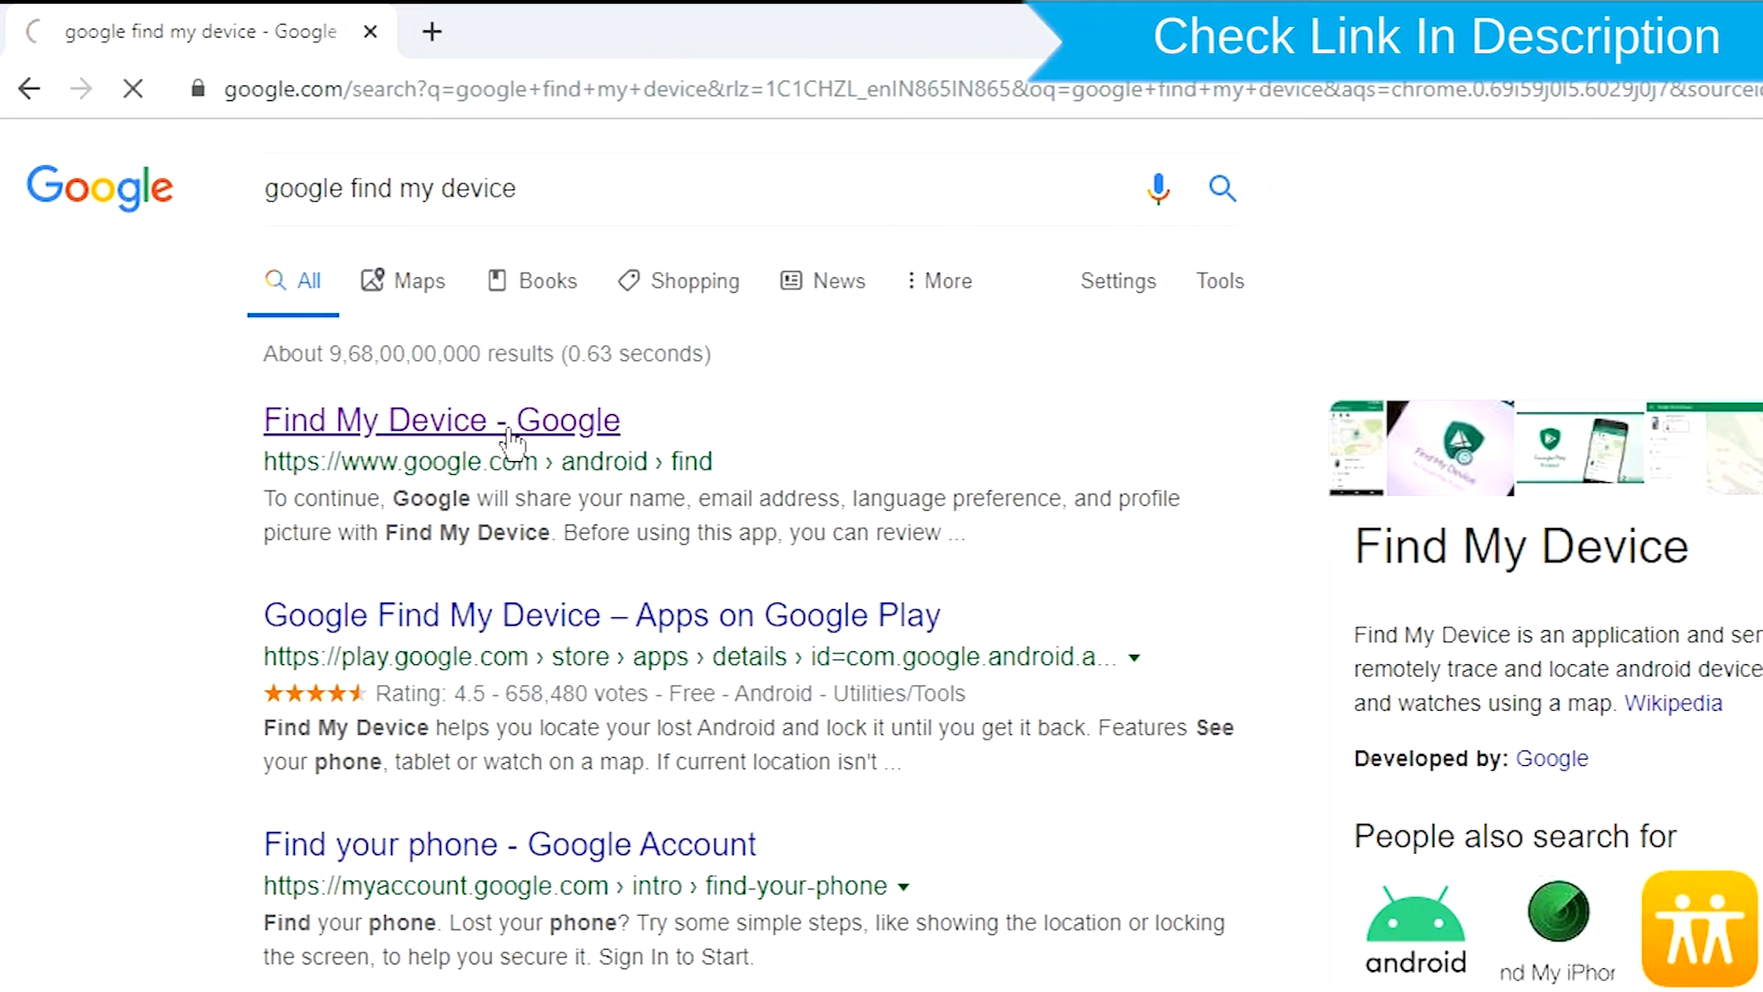
{"action": "left_click", "coordinate": [441, 420]}
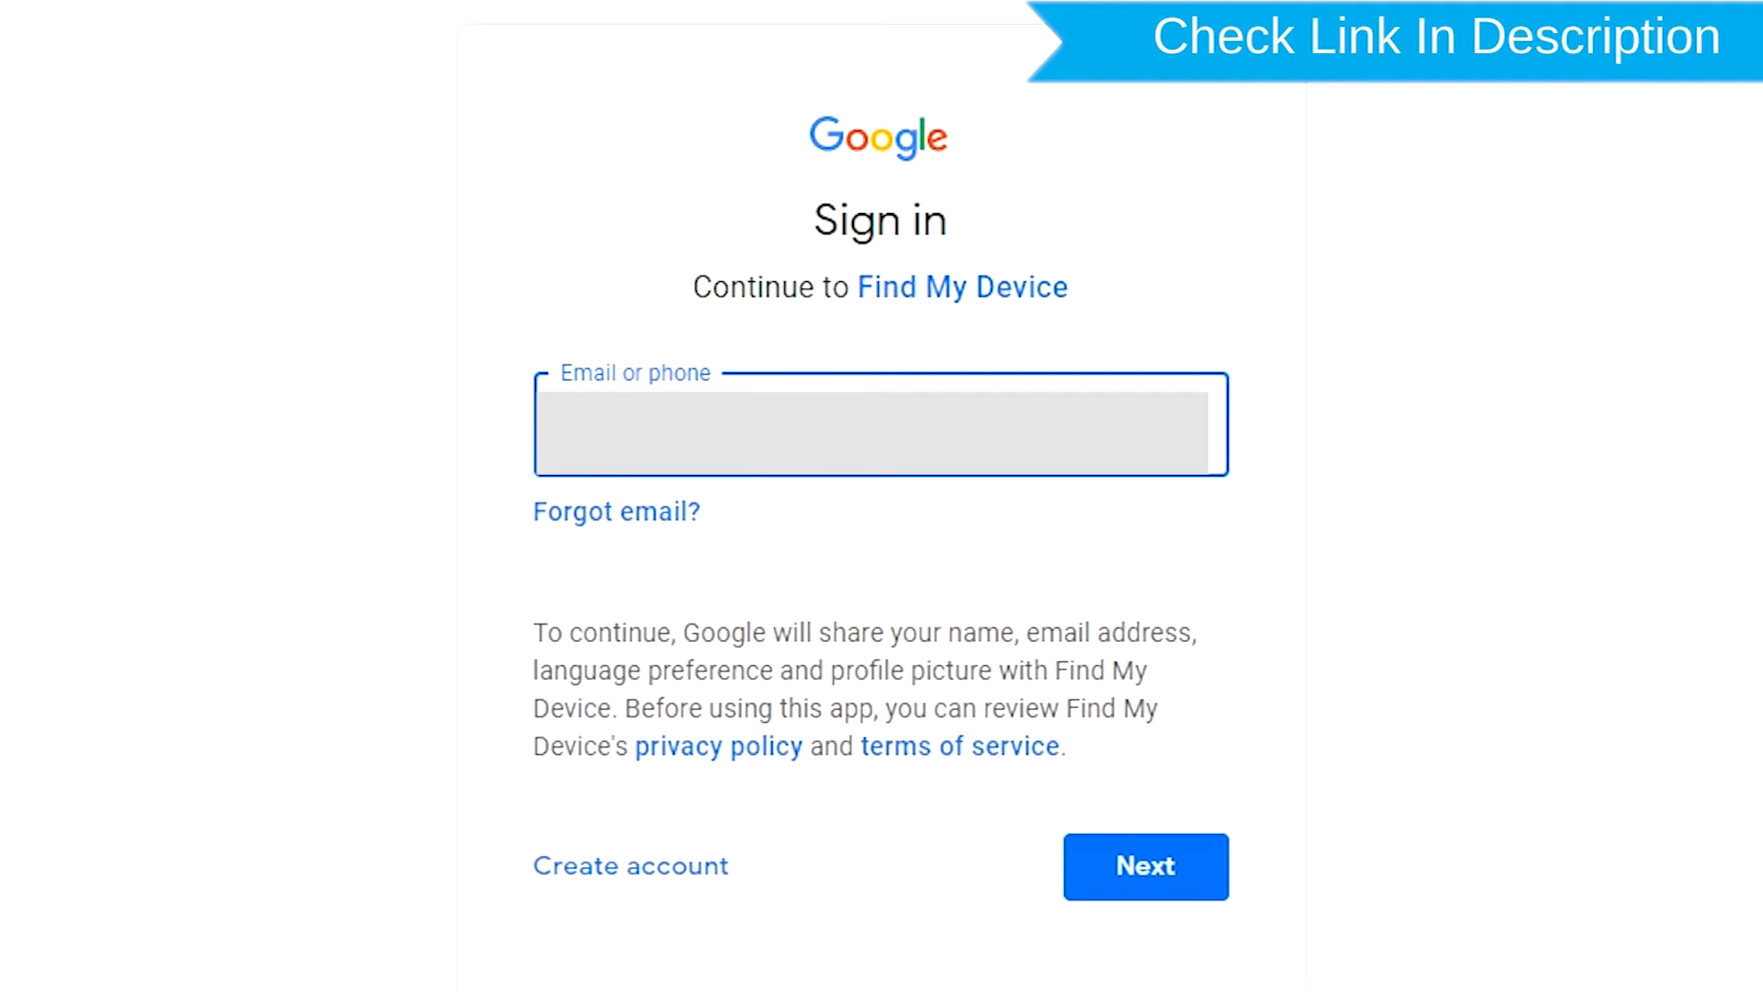
- Sign in with the account email and password to reach the phone's erase panel
{"action": "left_click", "coordinate": [1146, 866]}
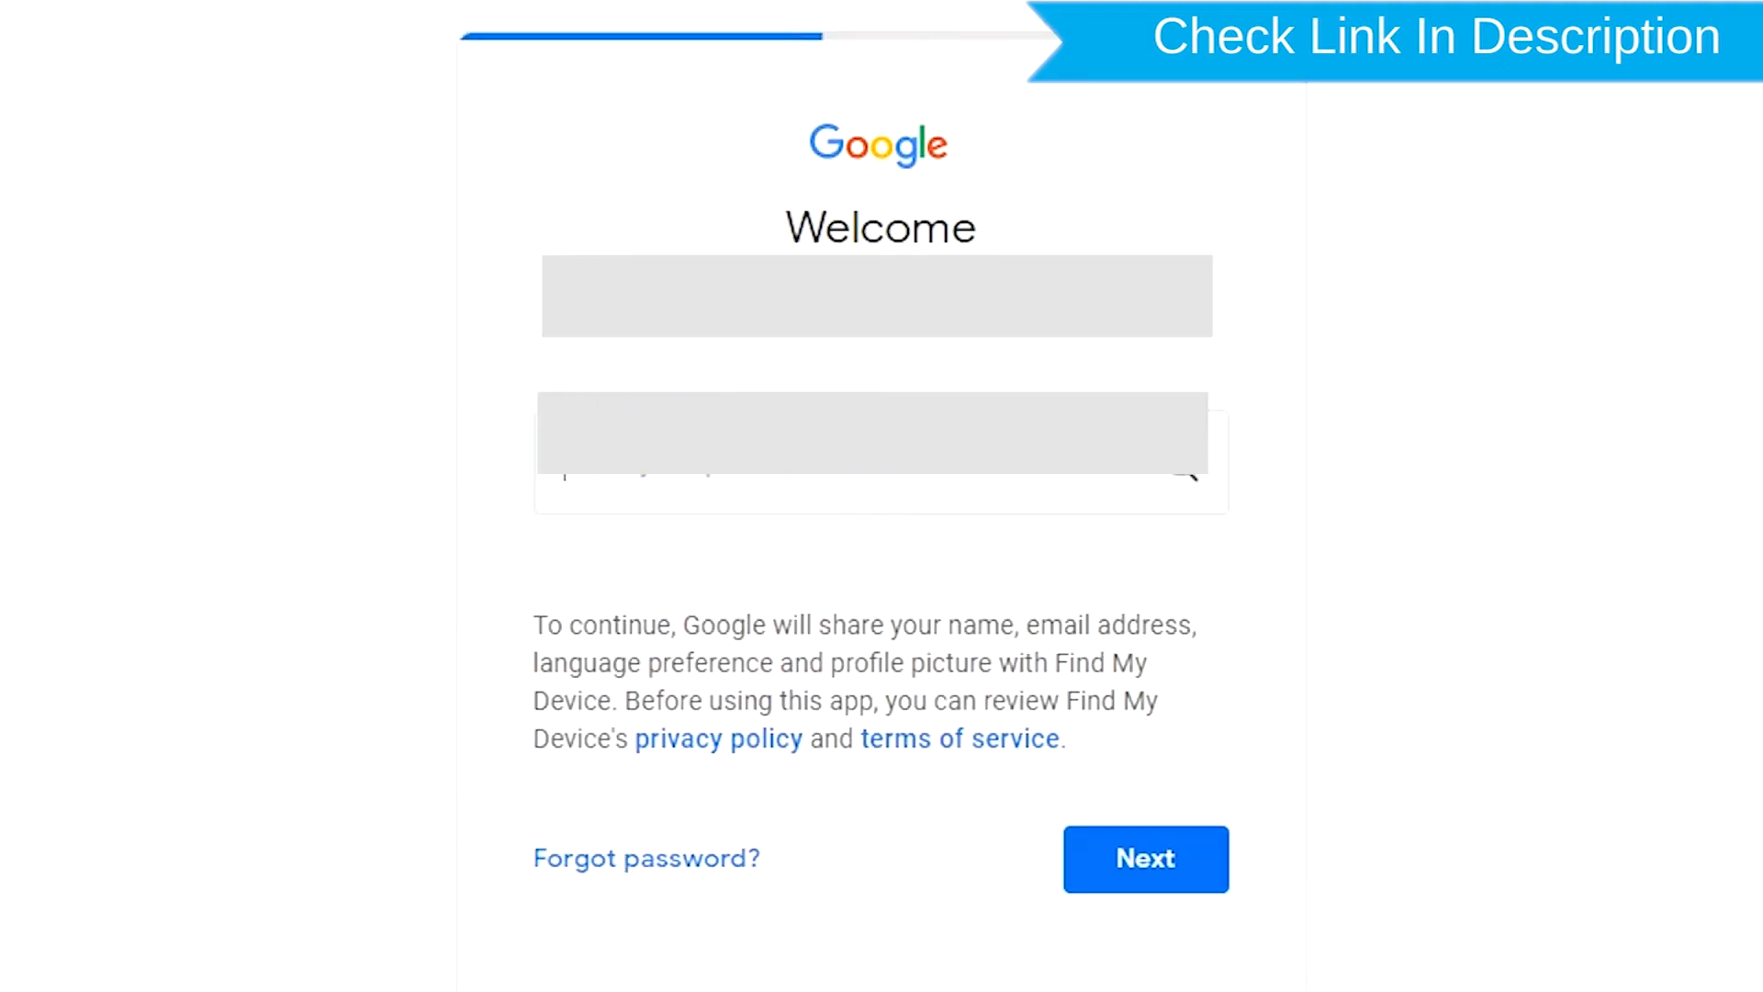
{"action": "left_click", "coordinate": [880, 434]}
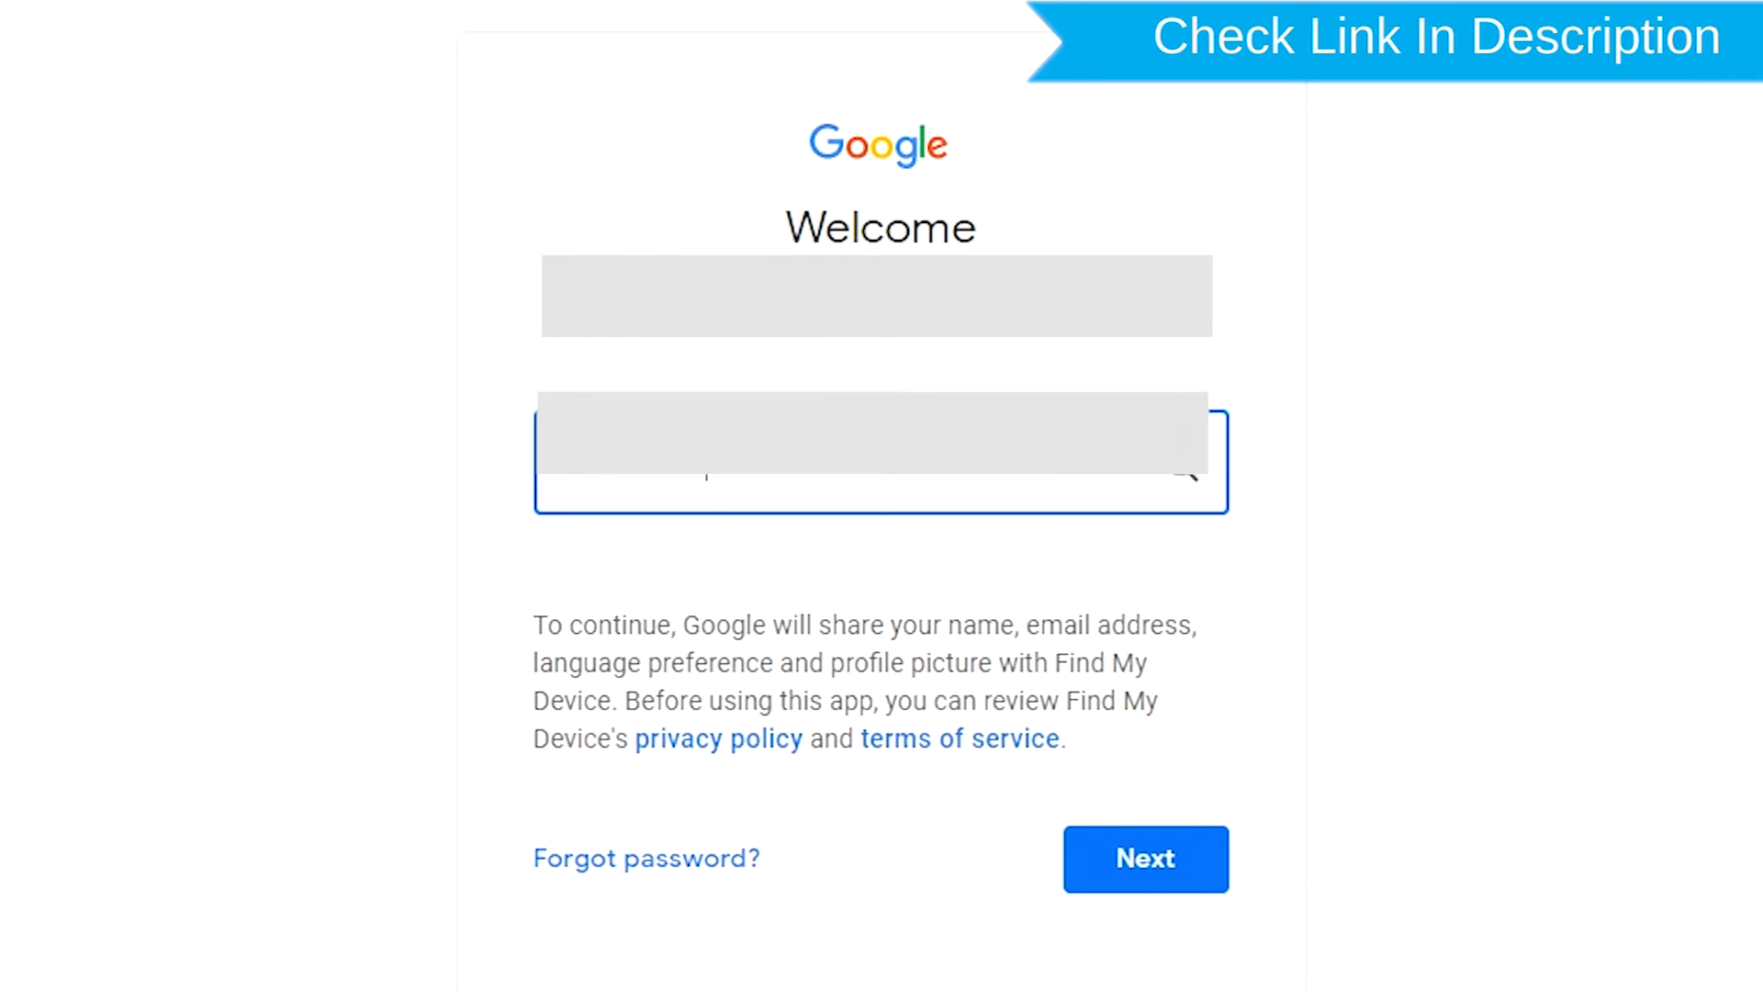
{"action": "left_click", "coordinate": [1146, 860]}
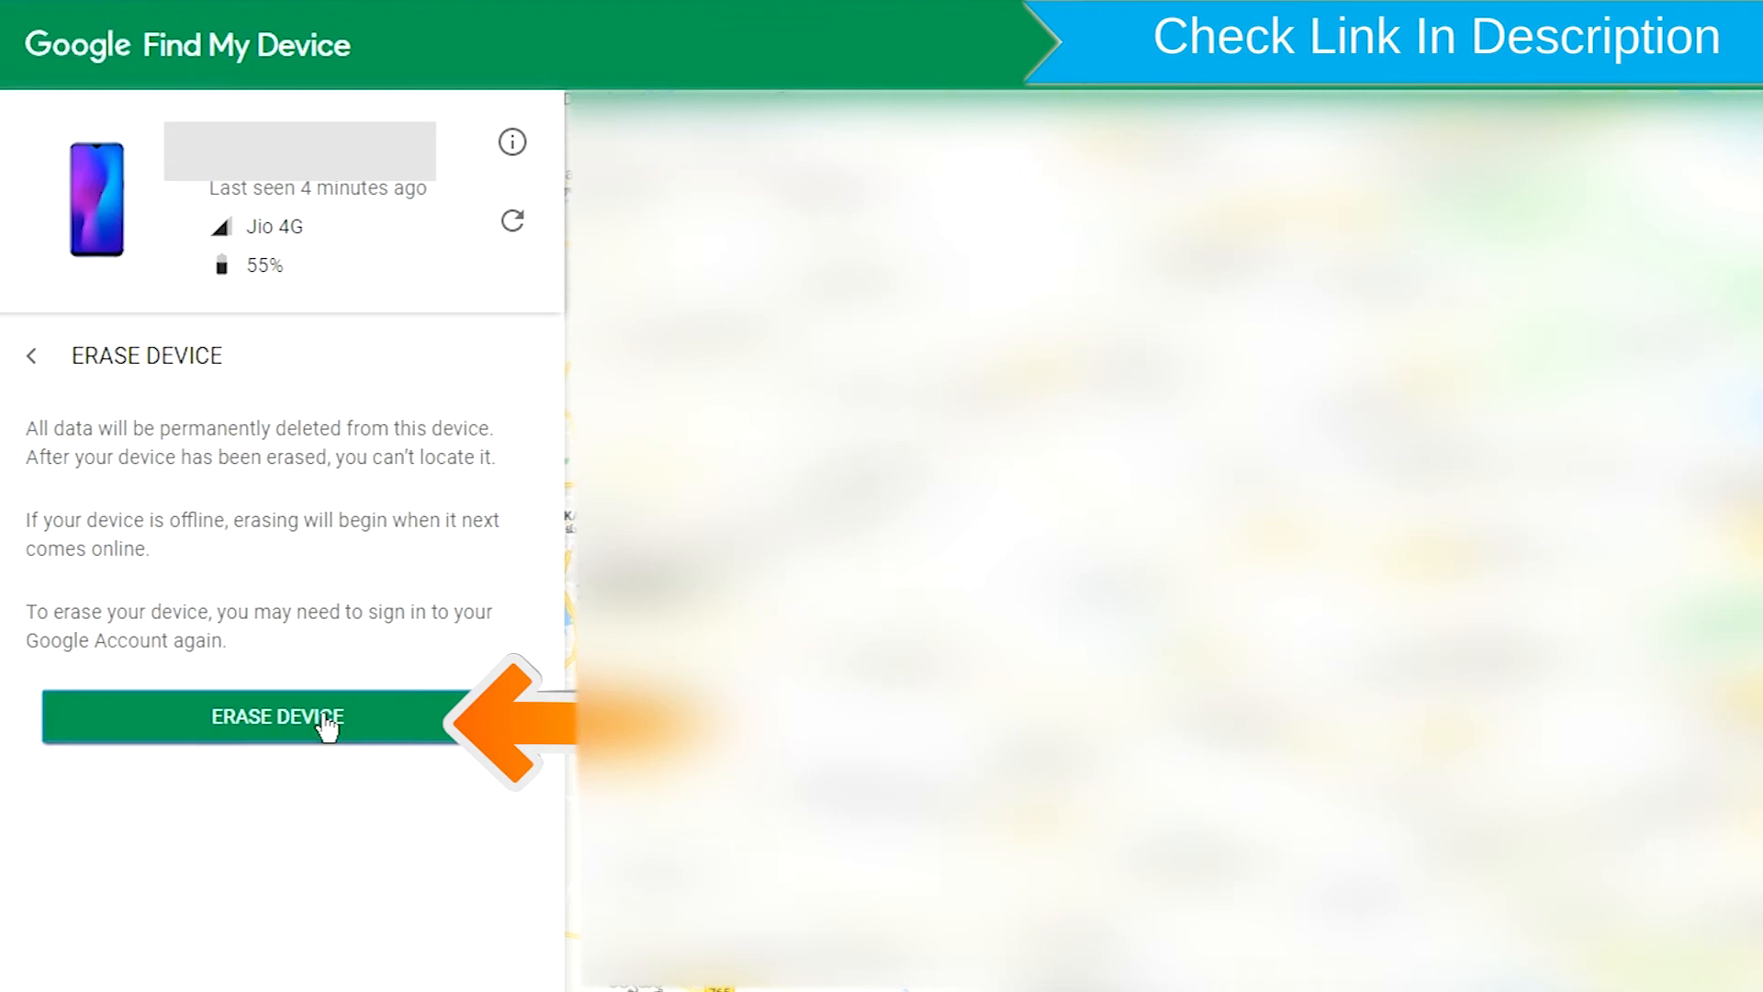
- Choose ERASE DEVICE and confirm wiping all data from the phone
{"action": "left_click", "coordinate": [323, 718]}
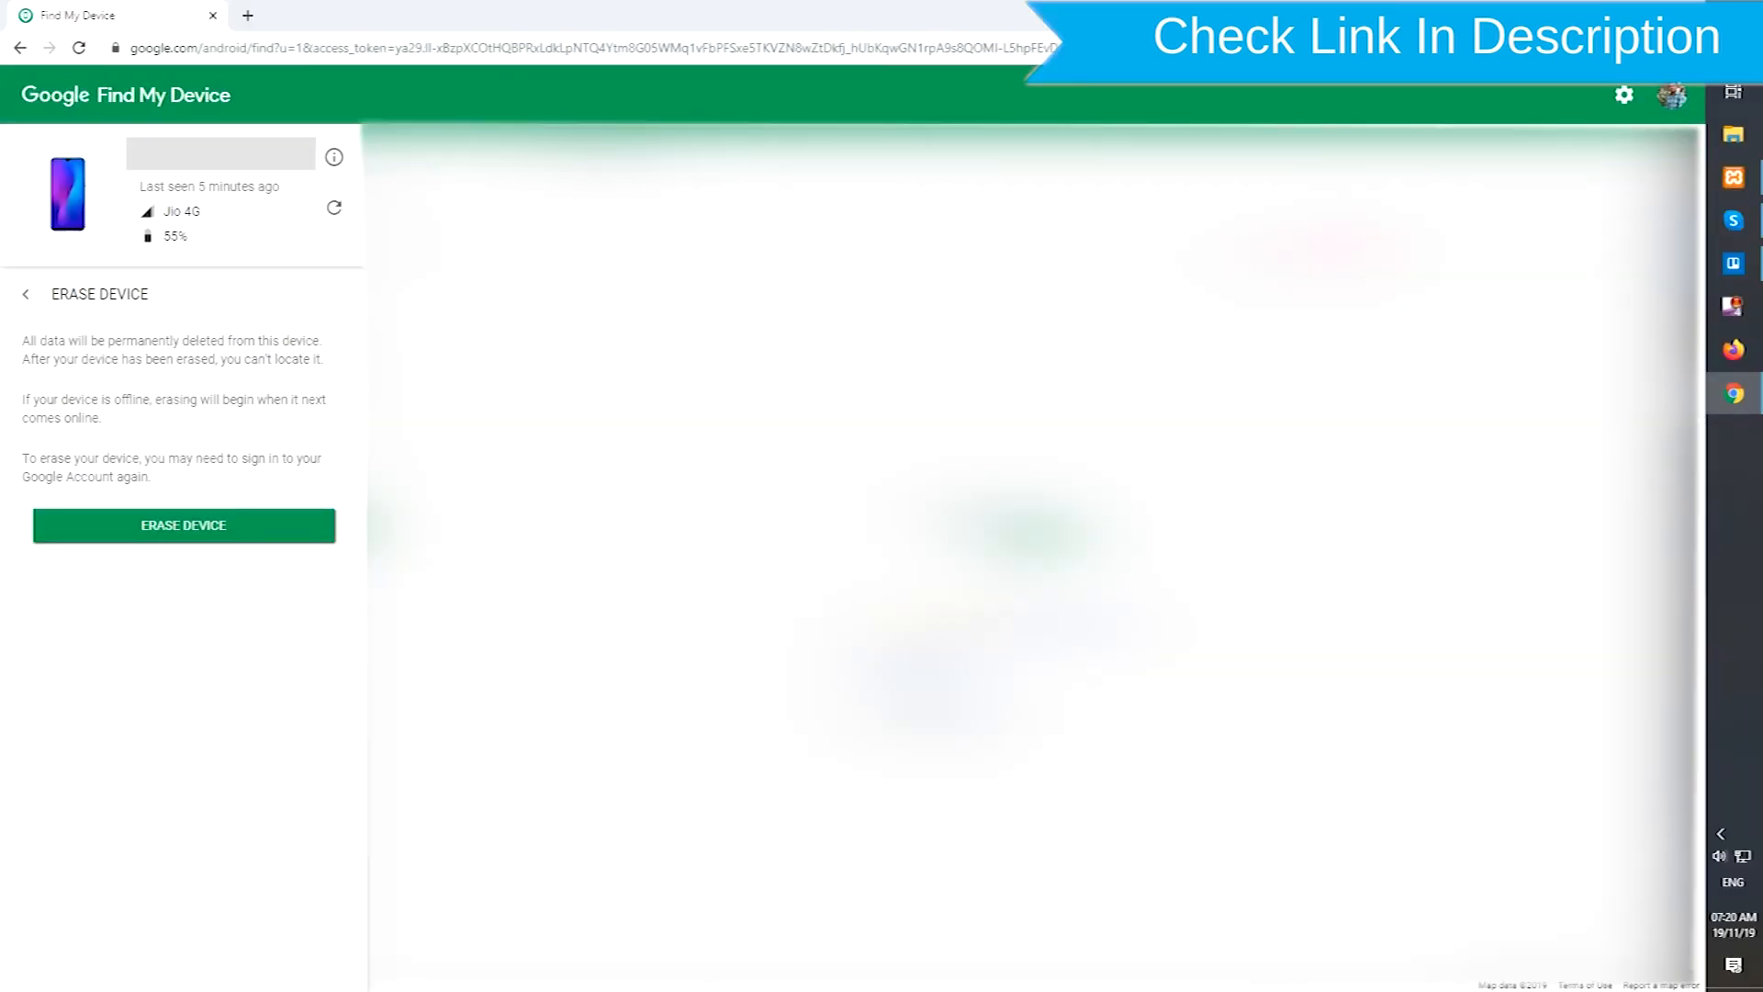
{"action": "left_click", "coordinate": [183, 525]}
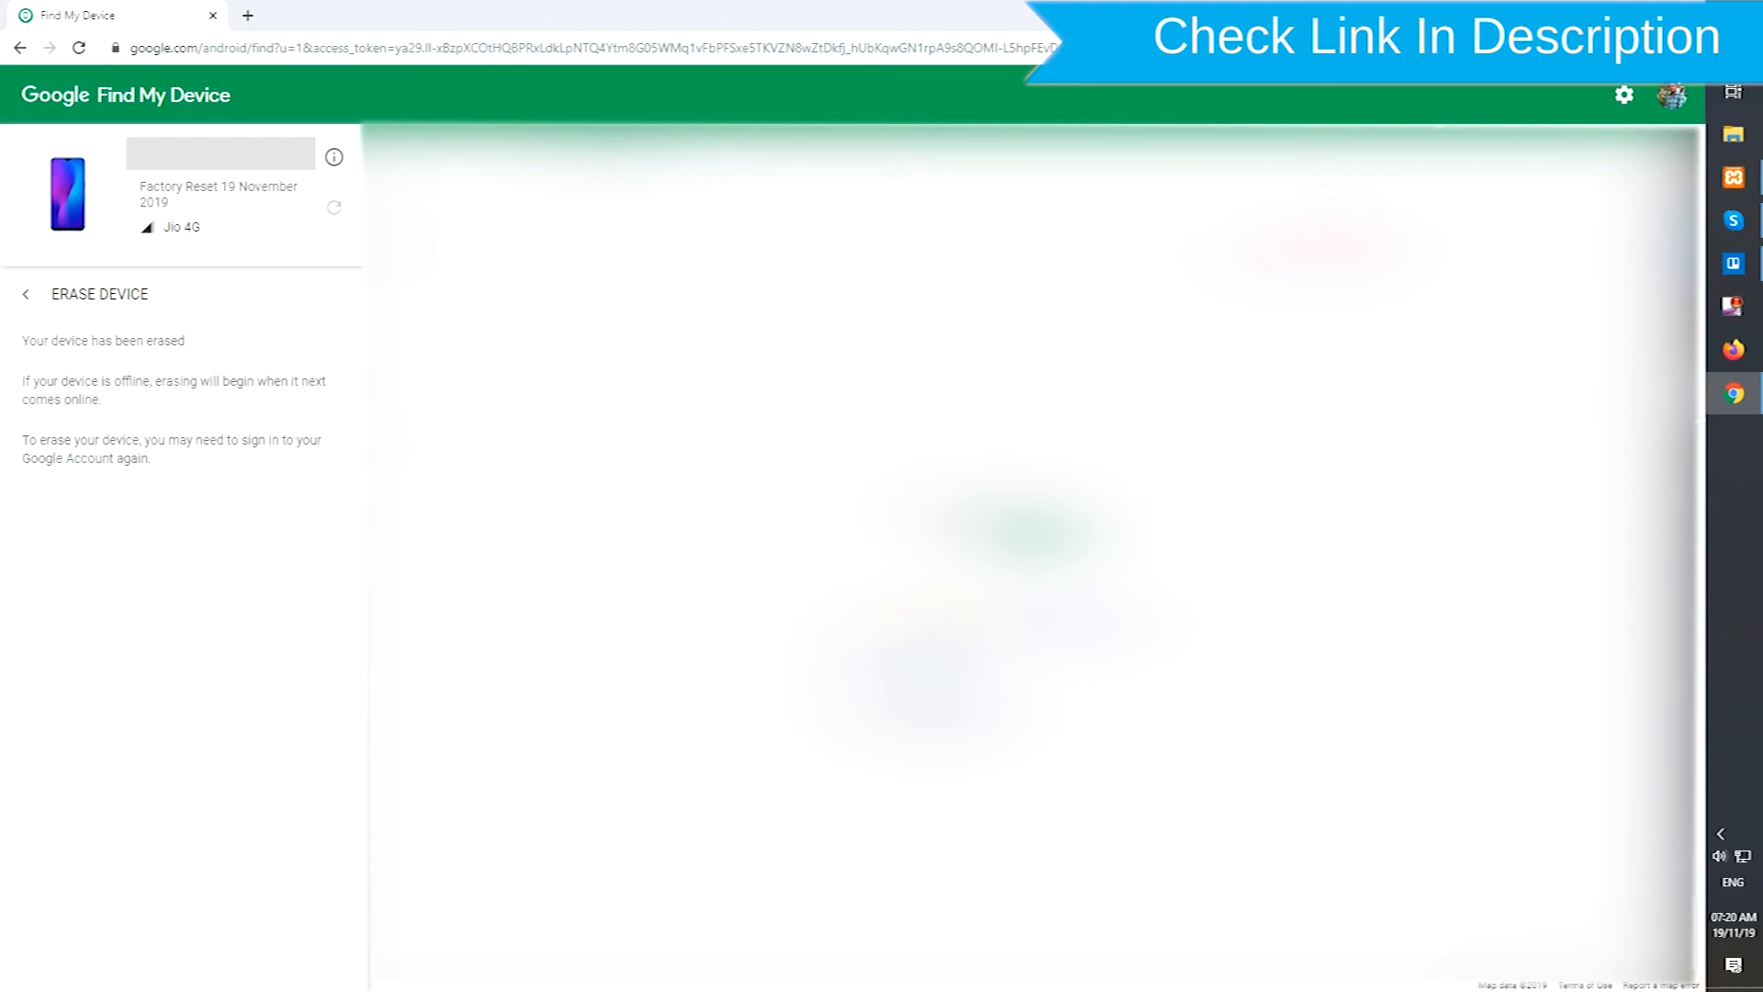